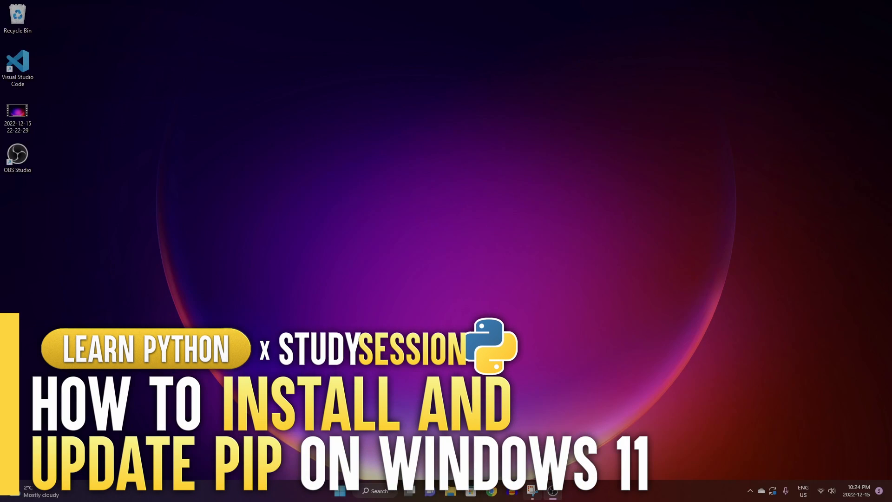
mouse_move(543, 66)
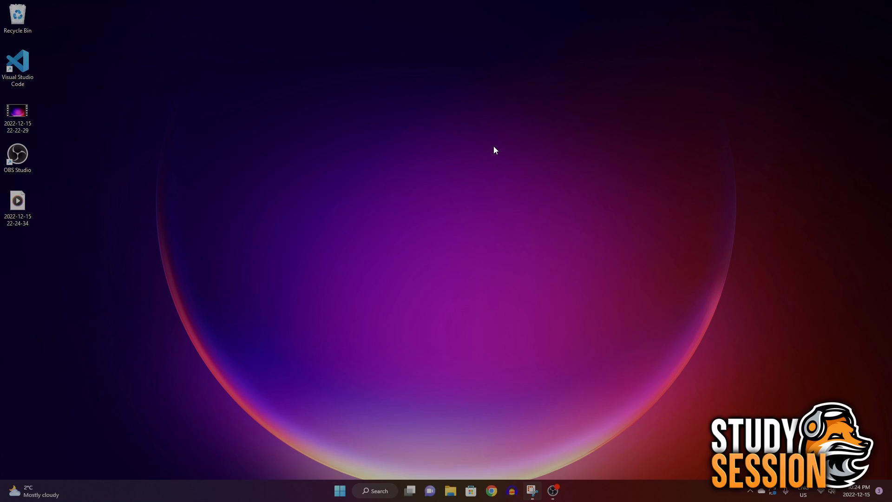
- Search the Start menu for 'command' to launch Command Prompt
left_click(375, 491)
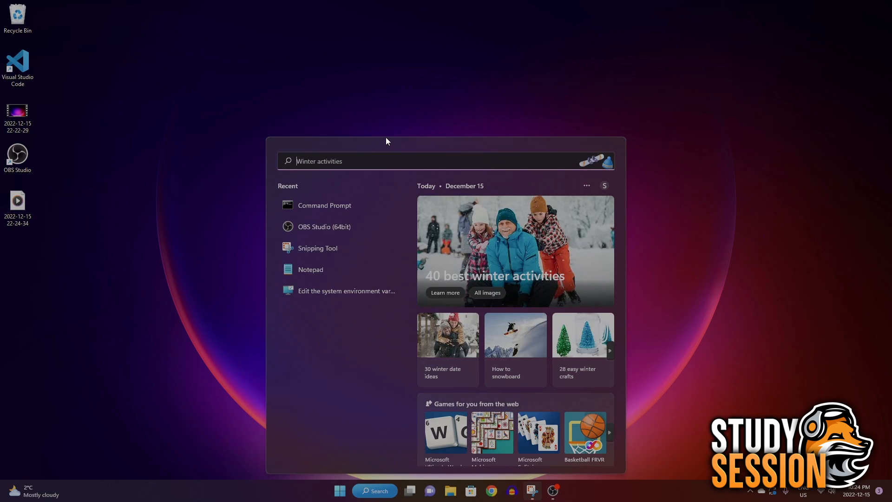
type("command")
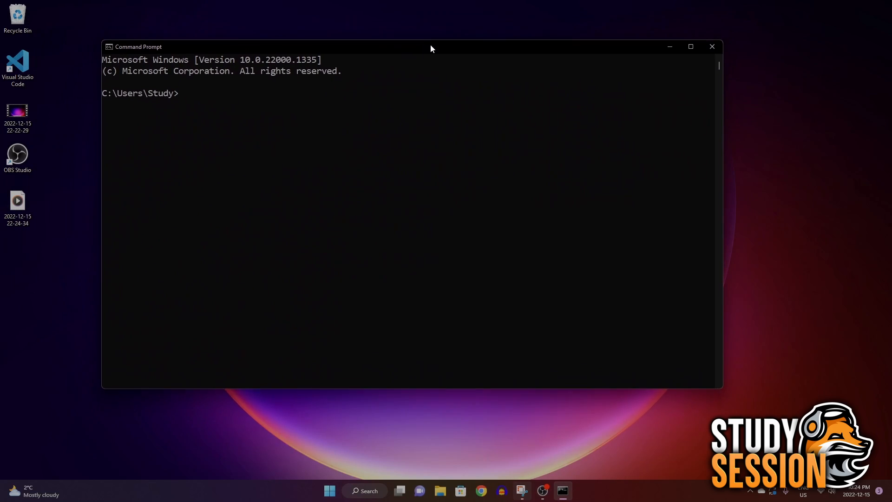
- Maximize the window and run 'py -3.11 --version', showing Python 3.11.1
left_click_drag(429, 47, 452, 63)
type("py -3.11 --v")
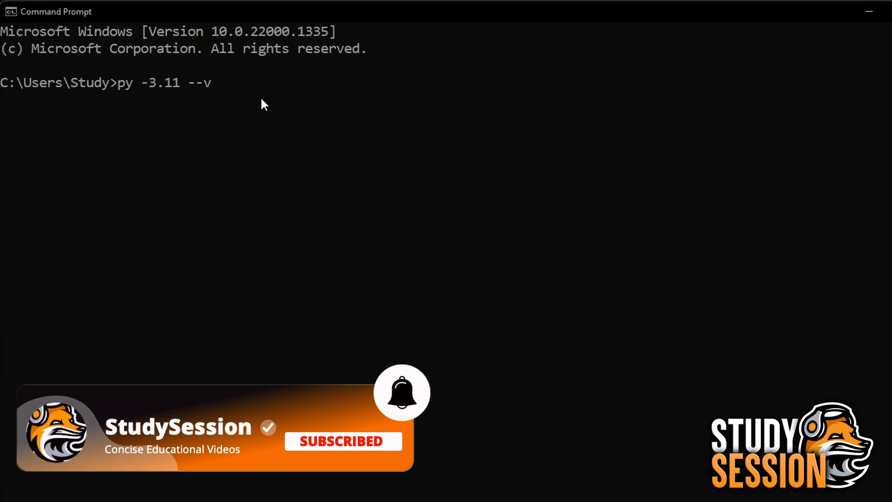
key("Enter")
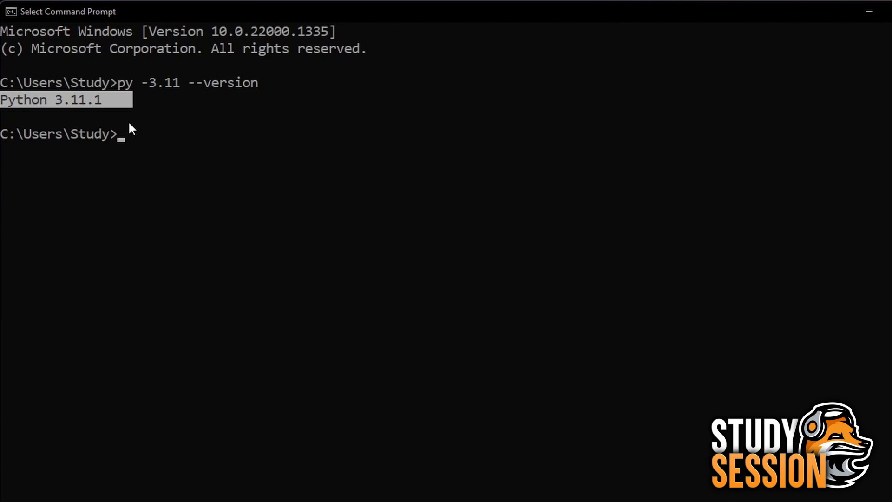
mouse_move(144, 145)
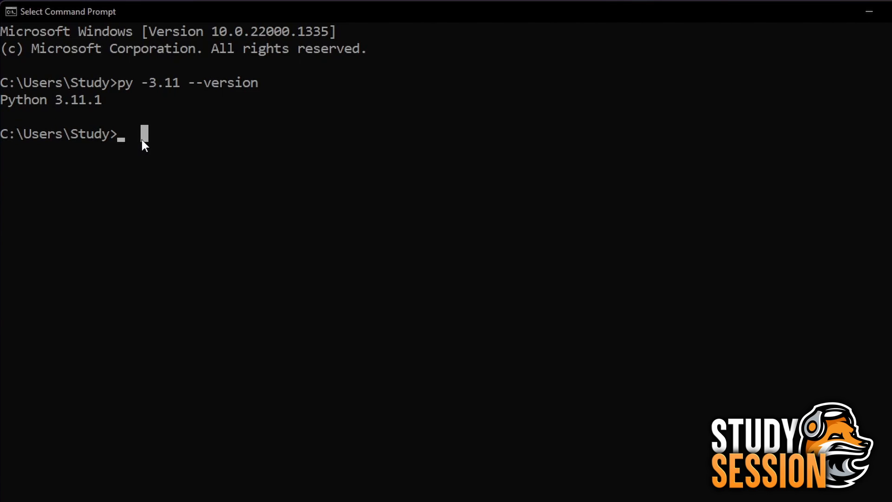
- Run 'py -3.11 -m pip install pip', reporting pip 22.3.1 already satisfied
type("py =")
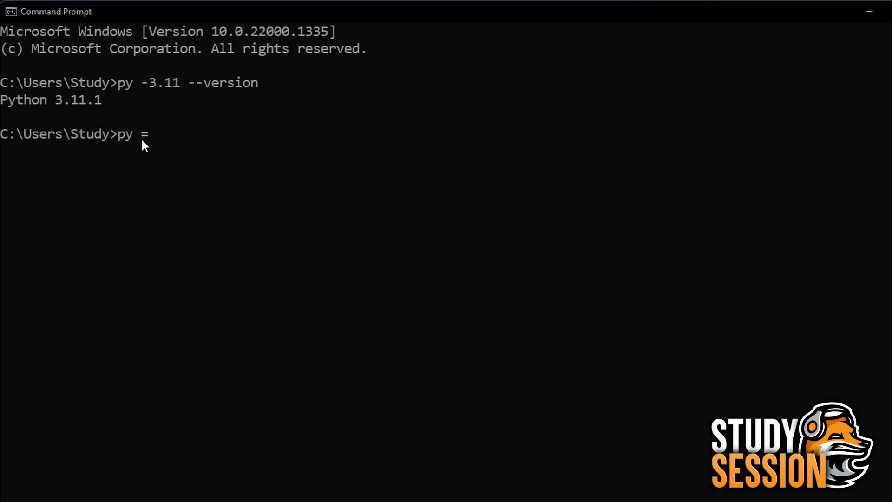
type("3.11")
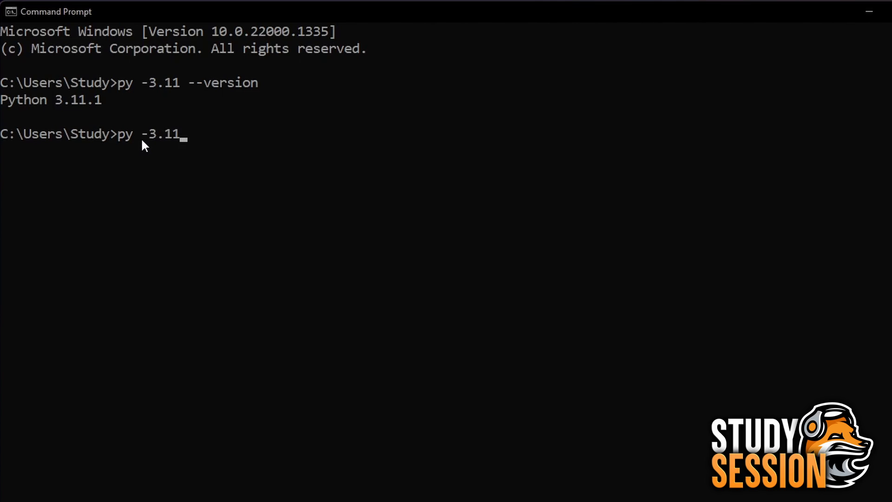
type("-m")
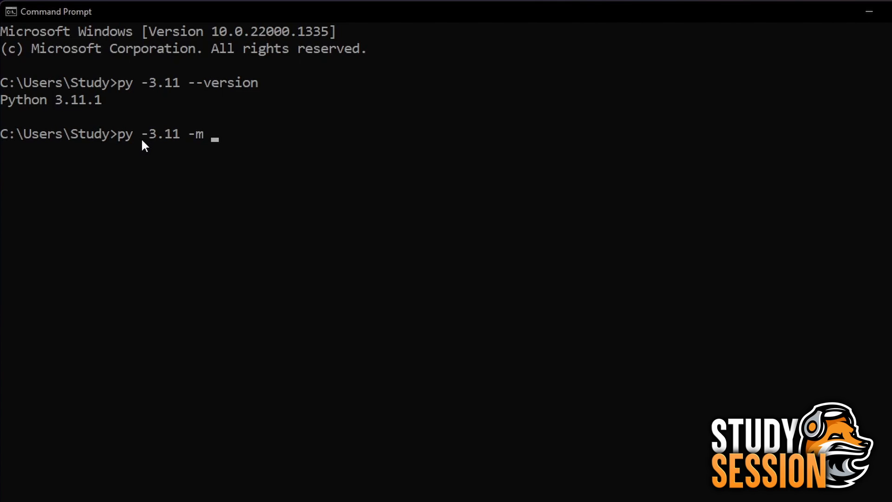
type("pip")
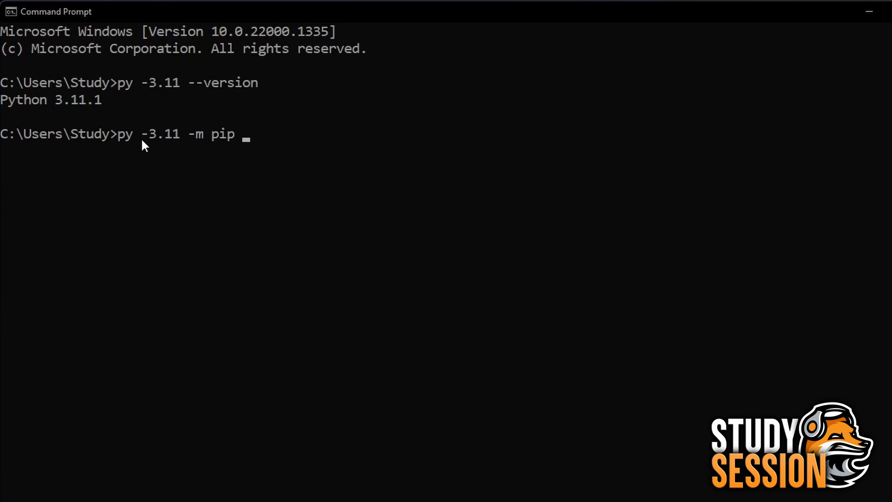
type("install pip")
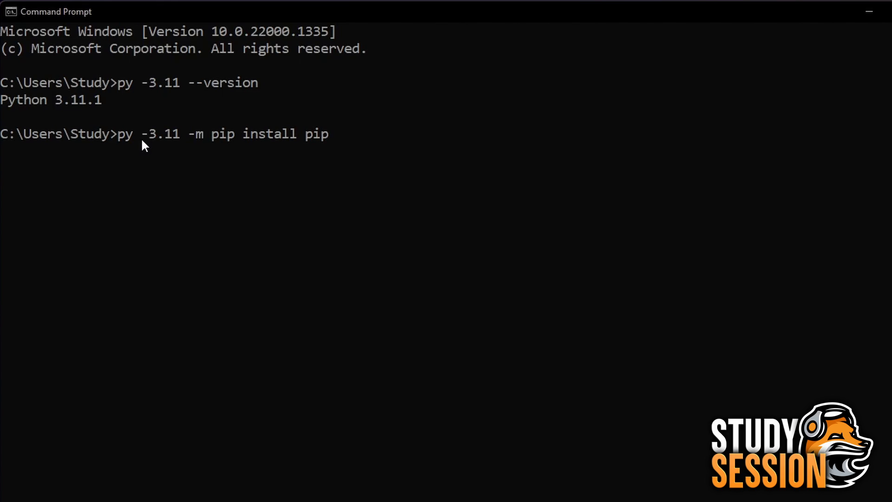
key("Enter")
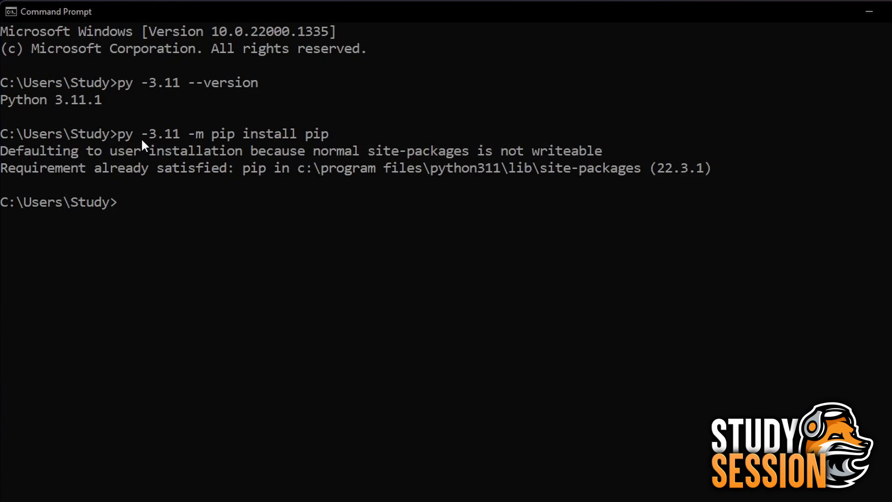